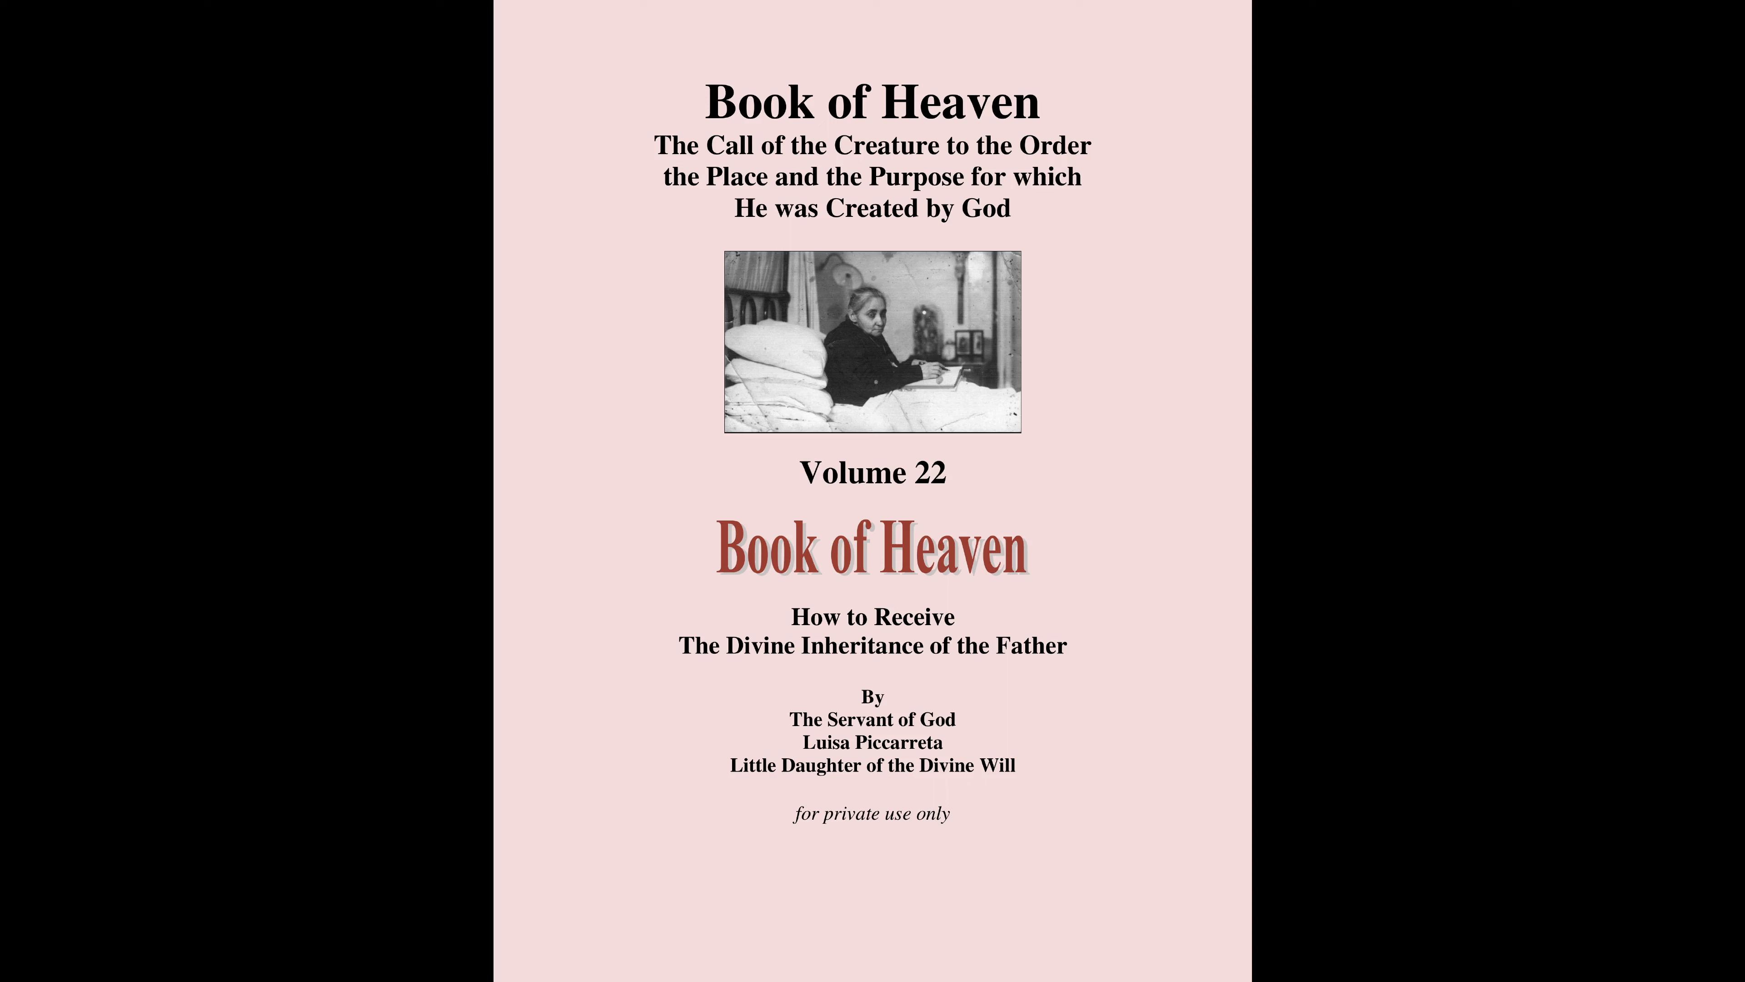
scroll("down", 3)
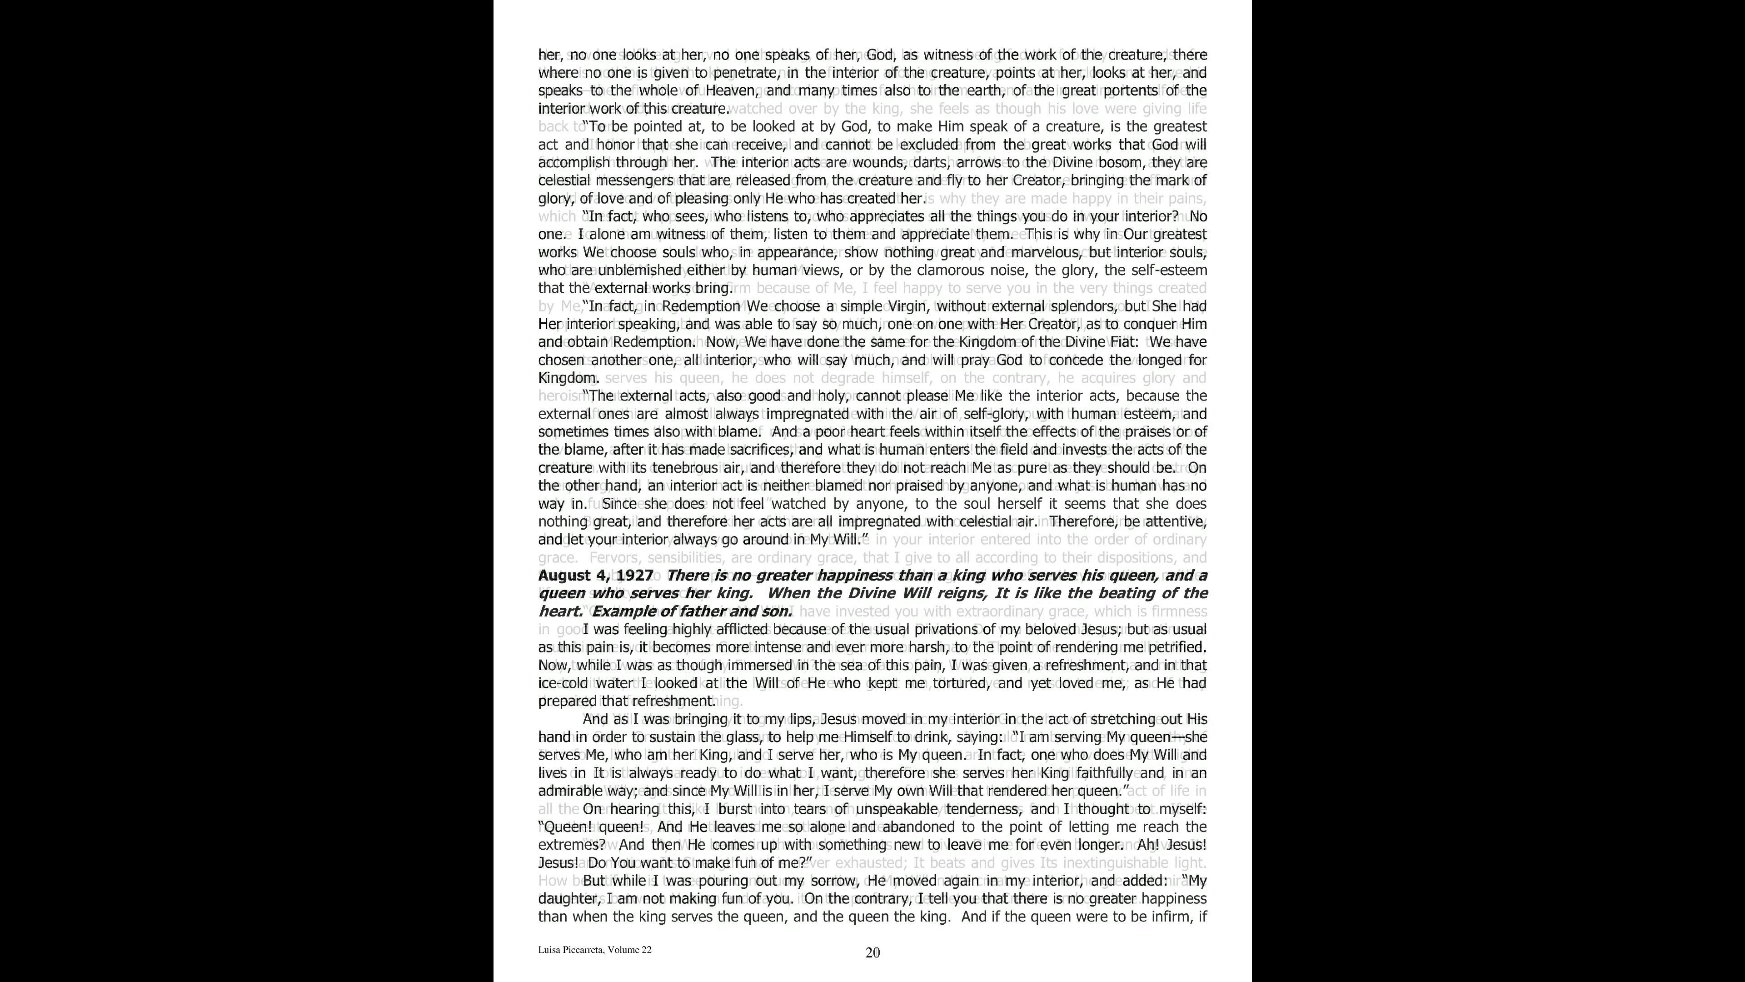
scroll("down", 3)
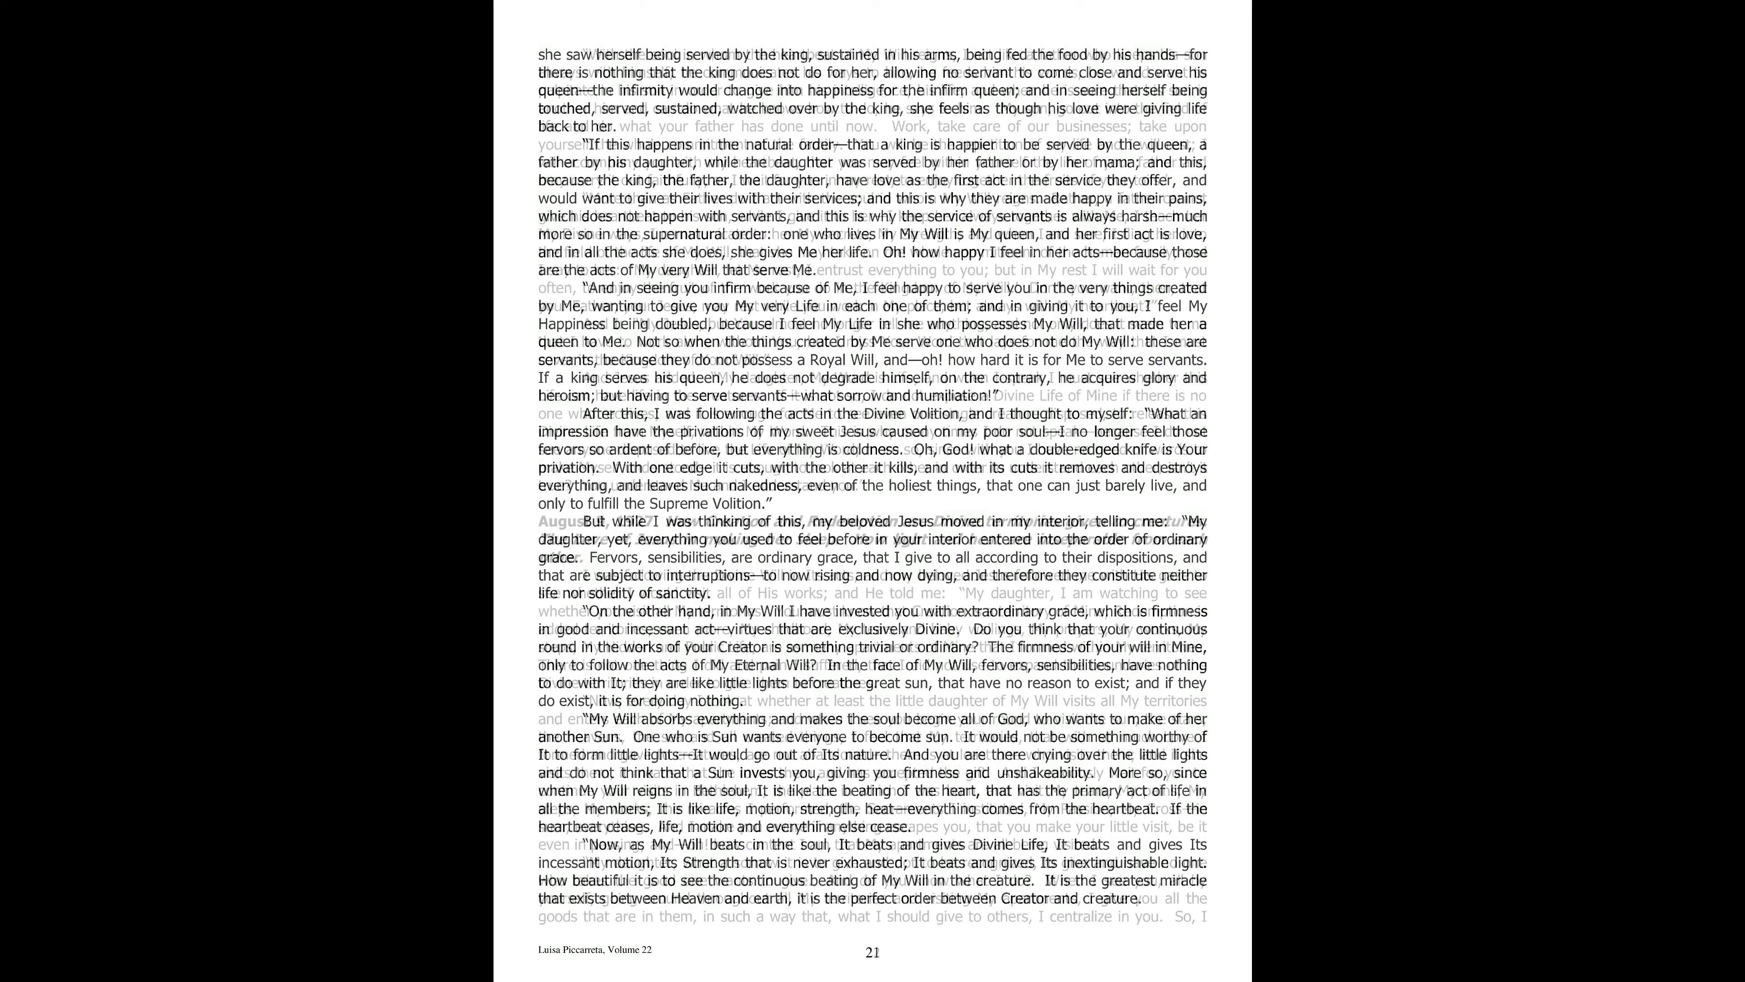
scroll("down", 3)
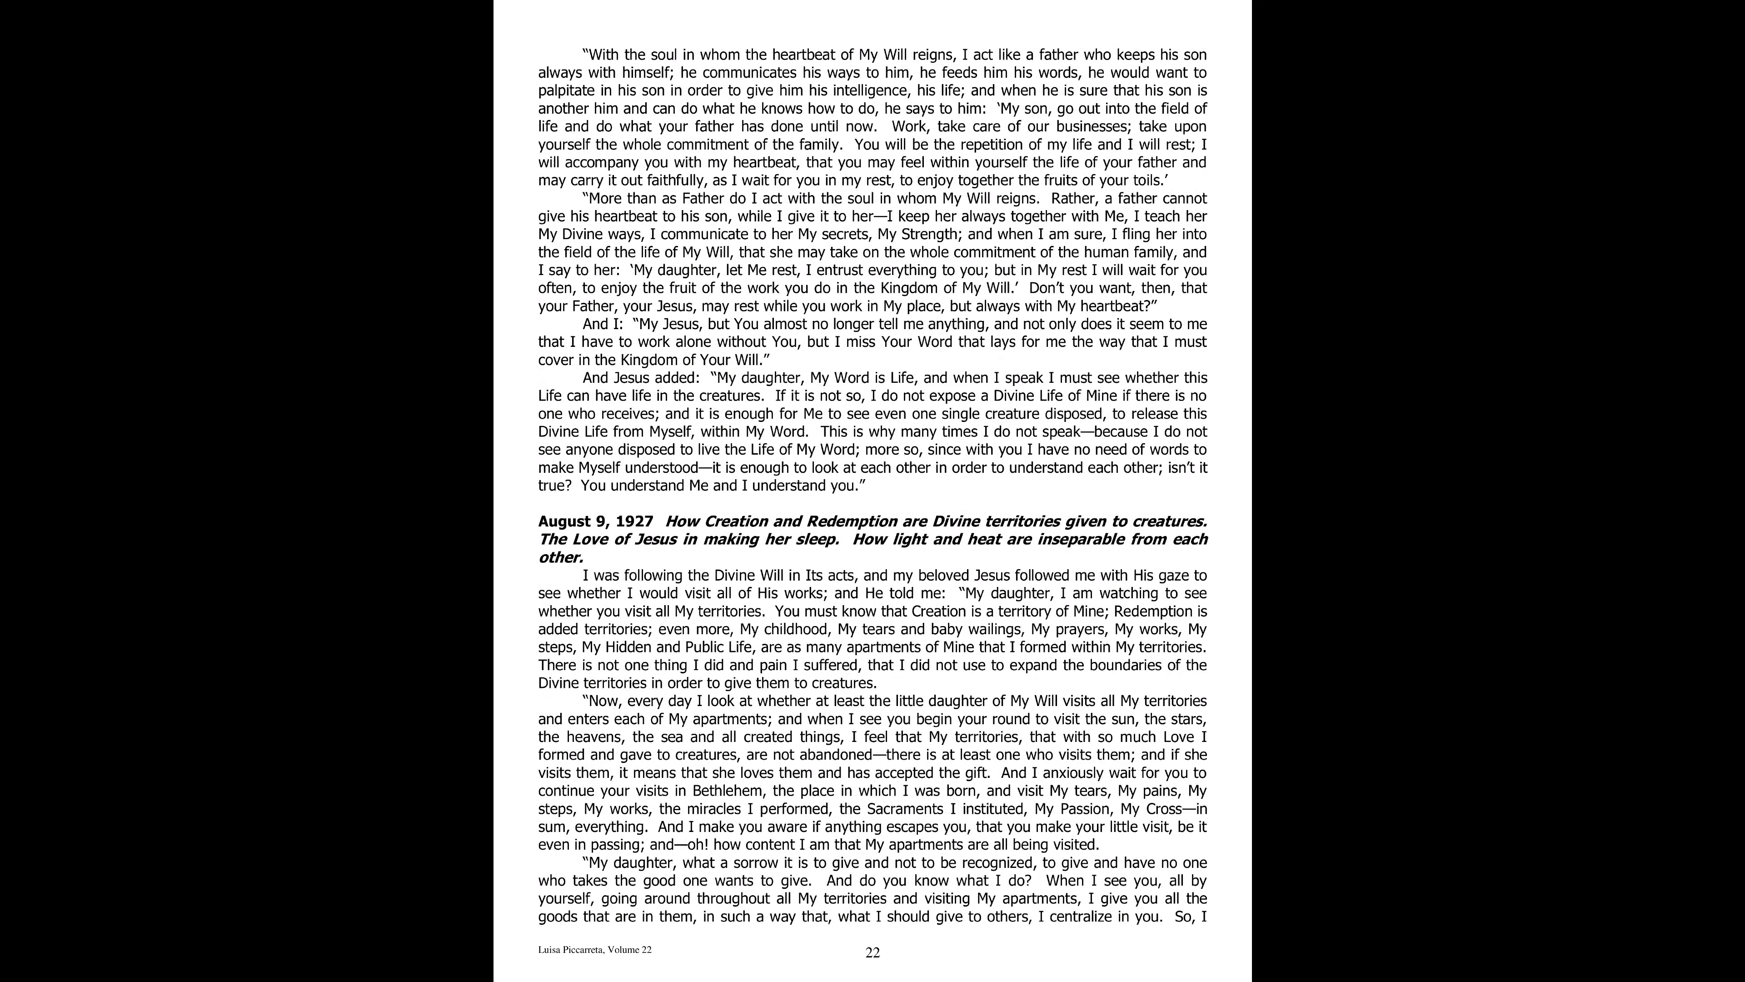